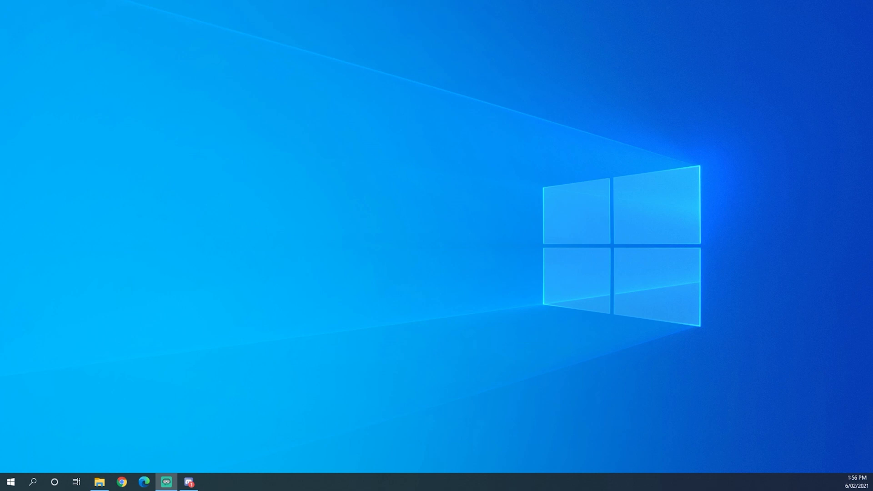
mouse_move(199, 251)
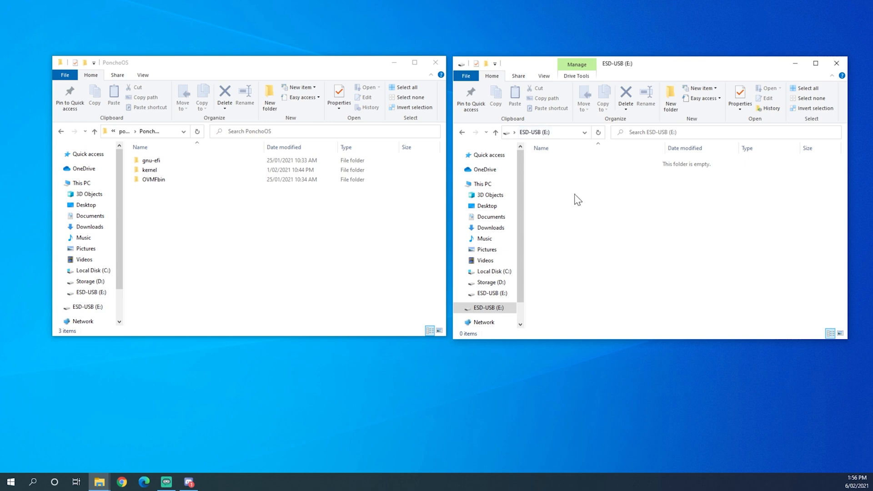
Make a new folder named efi on ESD-USB (E:), then a boot folder inside it
click(670, 95)
text(efi)
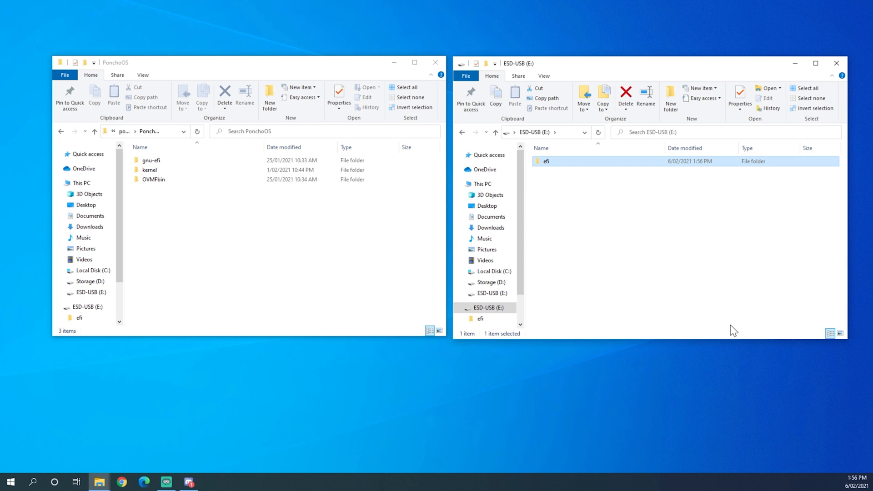
double_click(546, 161)
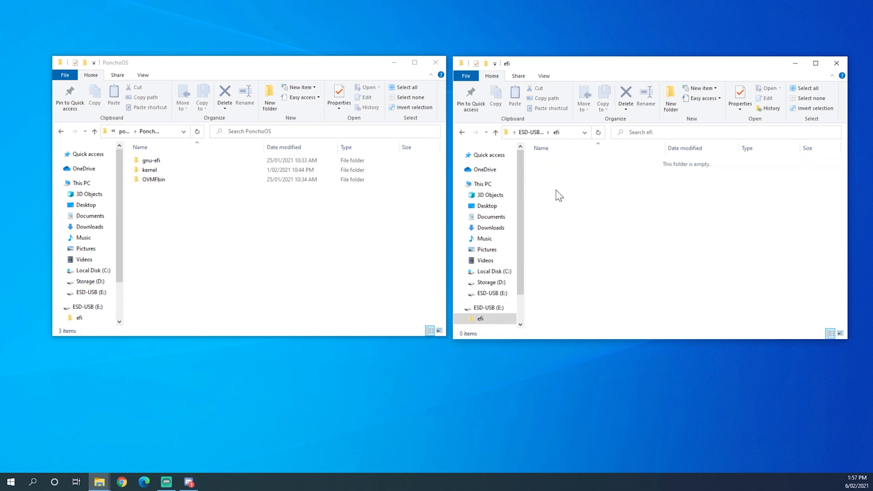
click(670, 95)
text(boot)
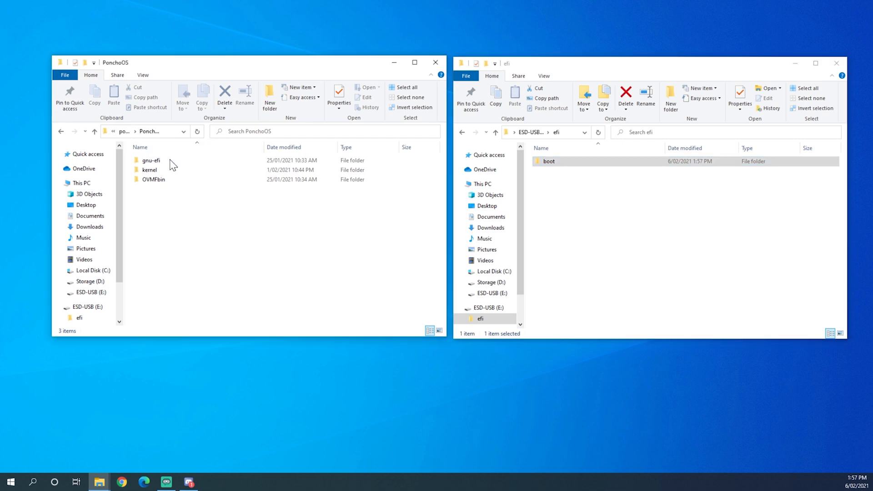
Paste main.efi from gnu-efi\x86_64\bootloader into the USB's efi\boot folder and begin renaming it
double_click(151, 161)
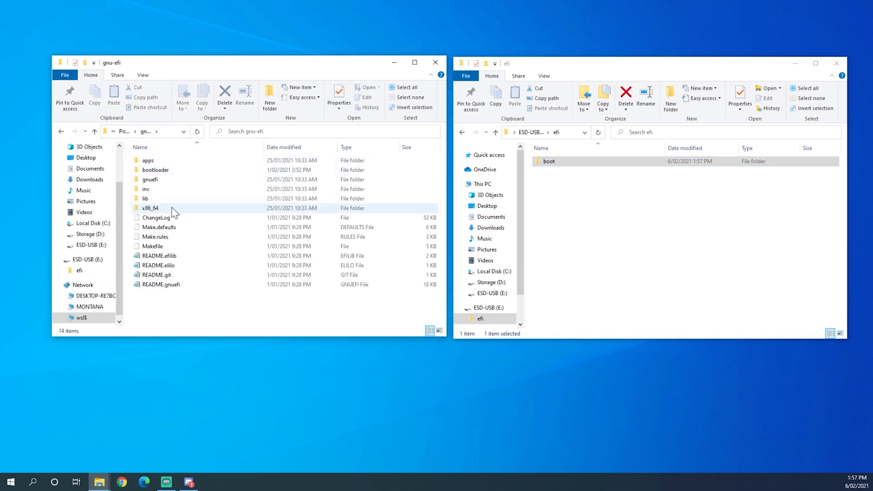
double_click(150, 208)
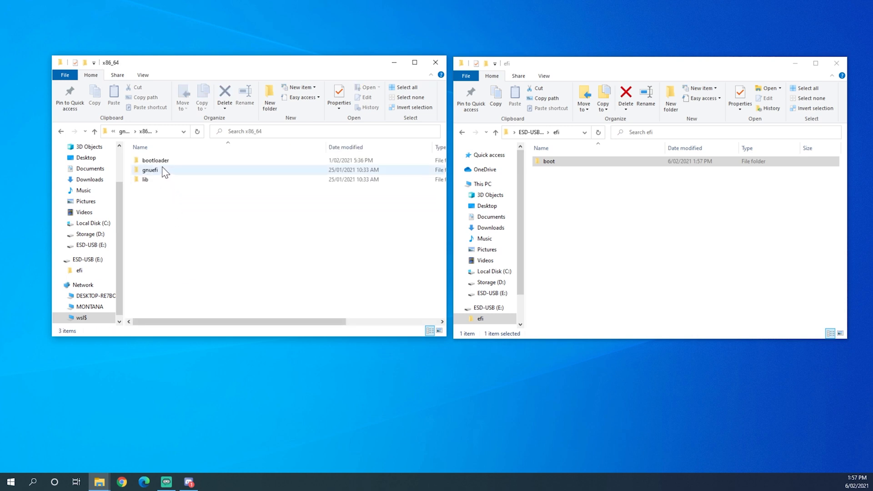
double_click(155, 160)
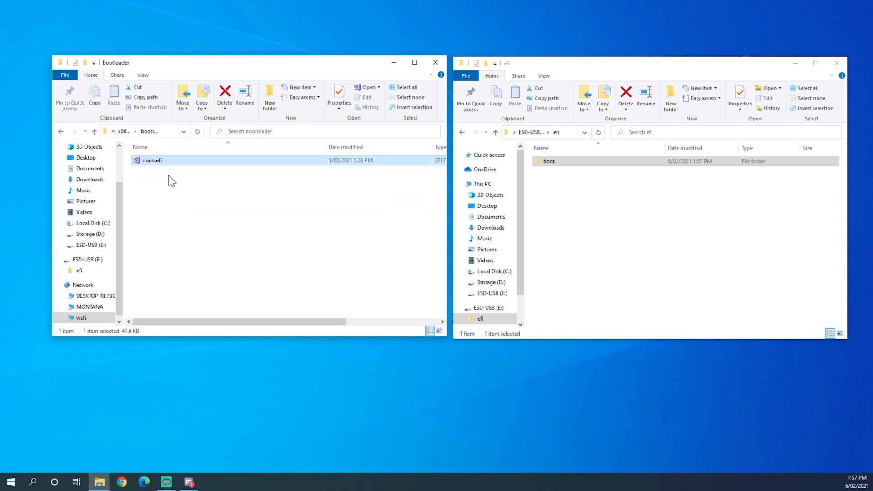
double_click(548, 161)
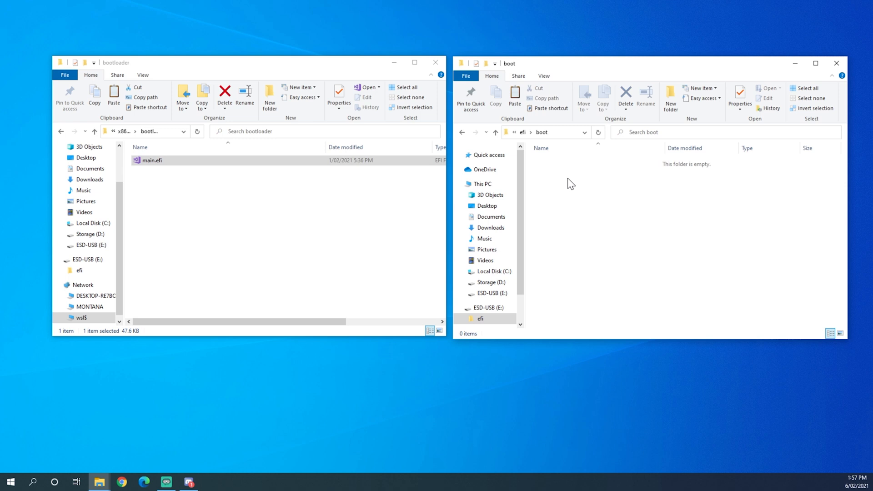
click(513, 95)
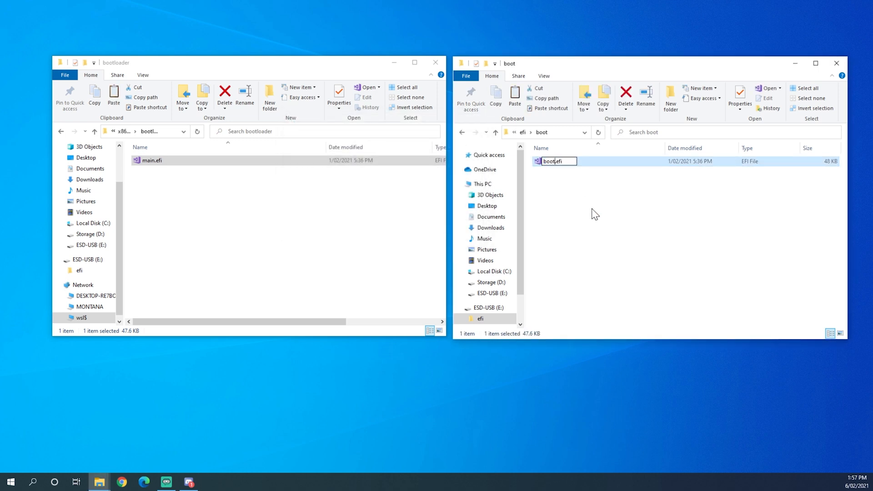
text(x6)
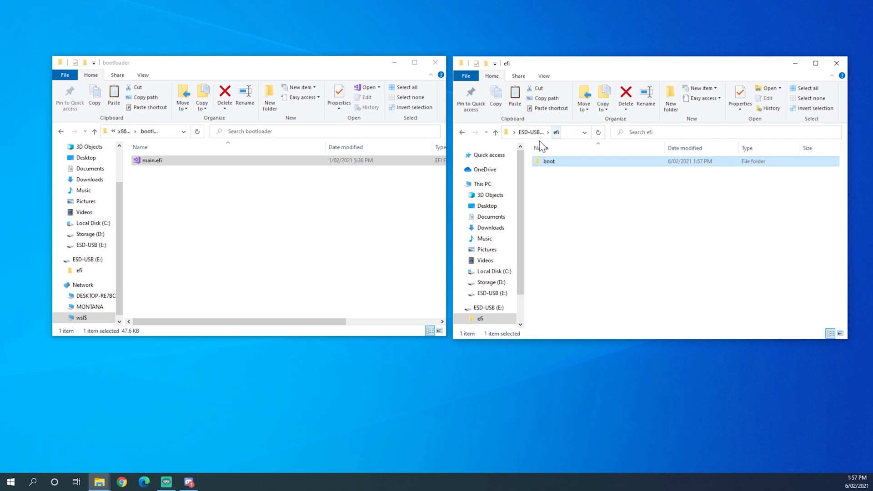
Copy kernel.elf and zap-light16.psf from kernel\bin to the ESD-USB drive root
click(494, 132)
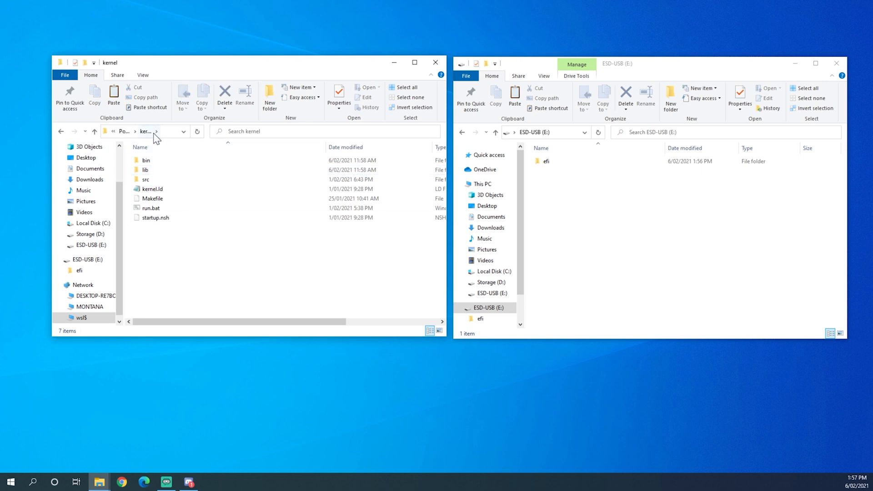
double_click(147, 160)
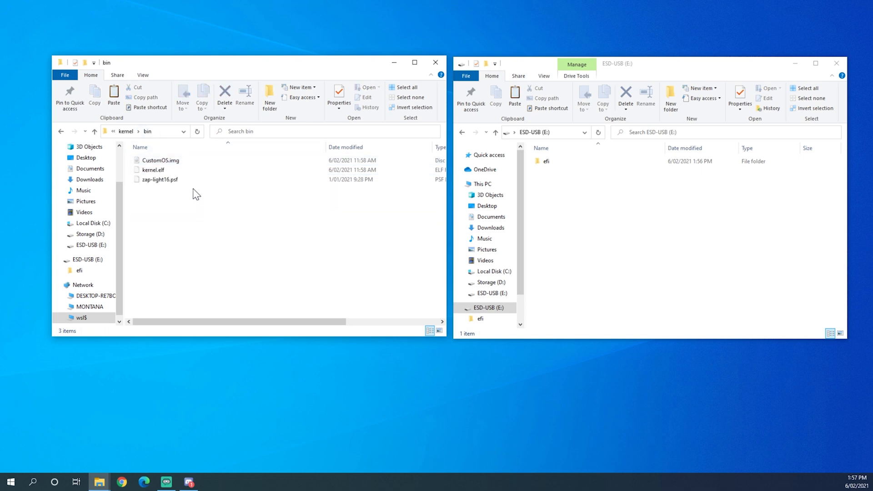
click(153, 169)
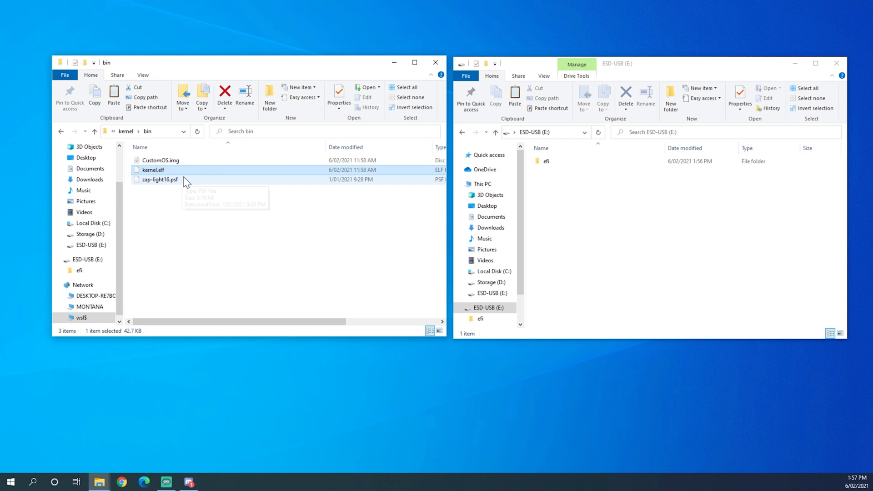
click(159, 179)
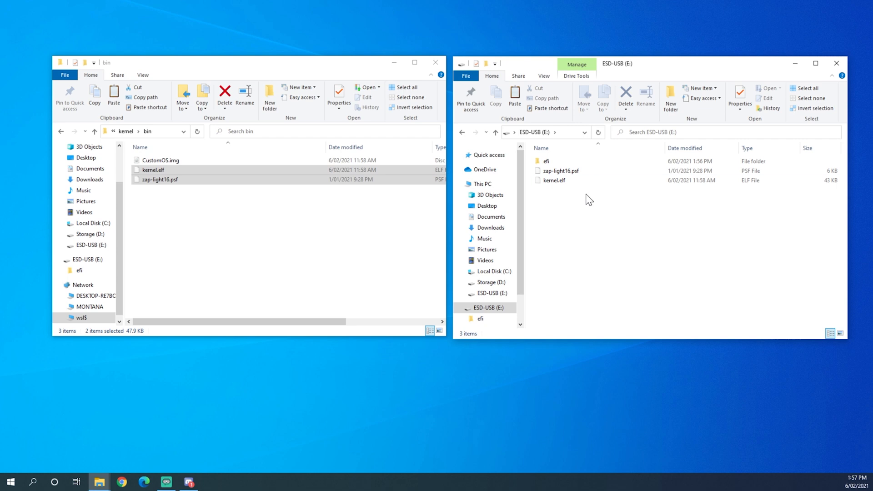
mouse_move(581, 202)
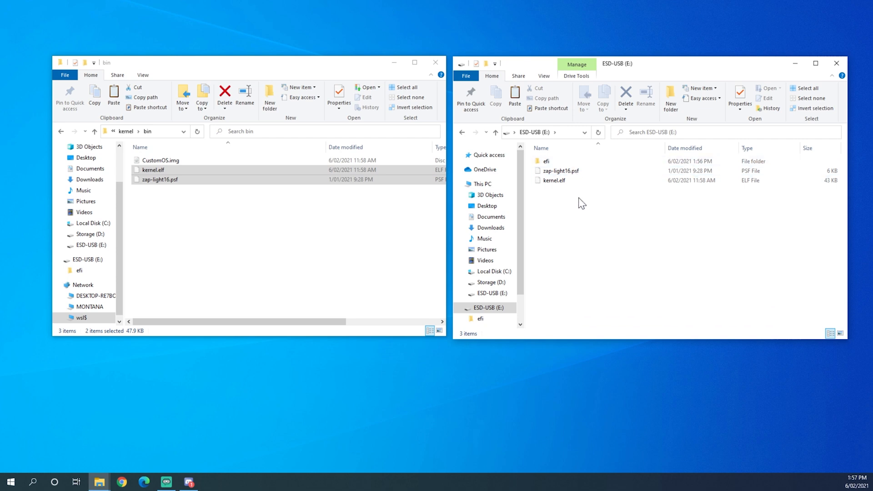
mouse_move(590, 205)
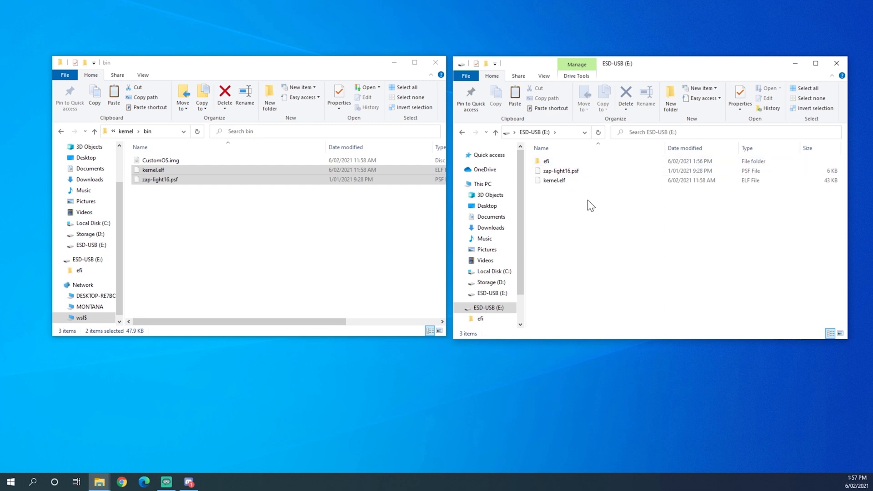
click(554, 180)
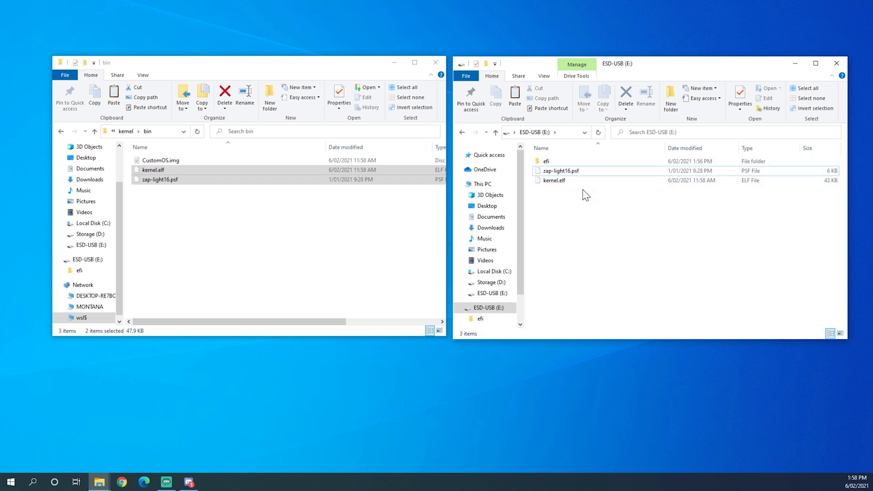
mouse_move(554, 155)
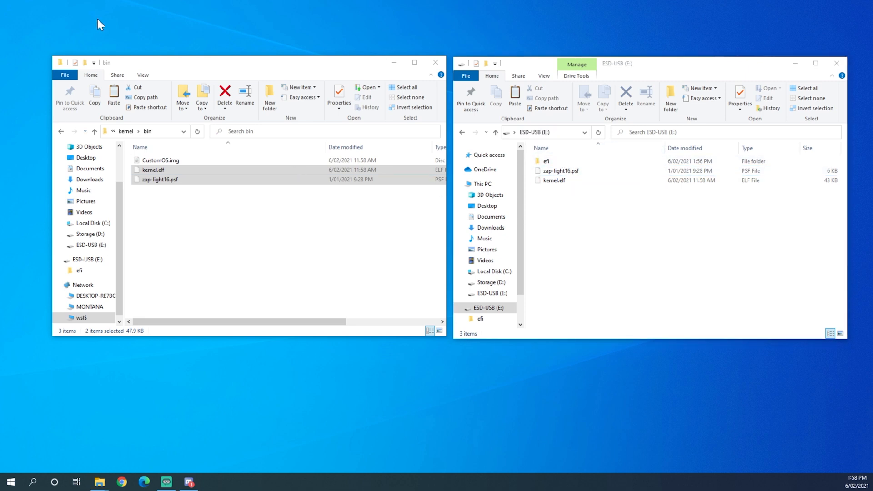
mouse_move(51, 463)
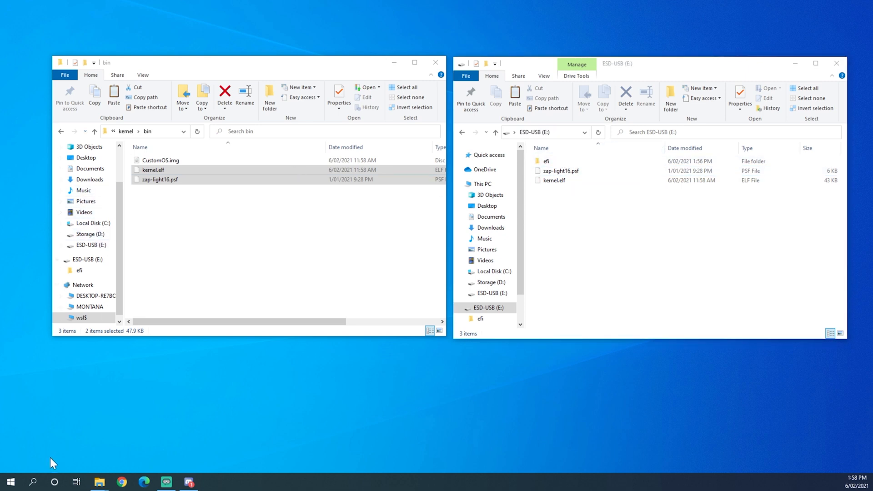
Open the Start menu's power options to restart the PC
click(10, 482)
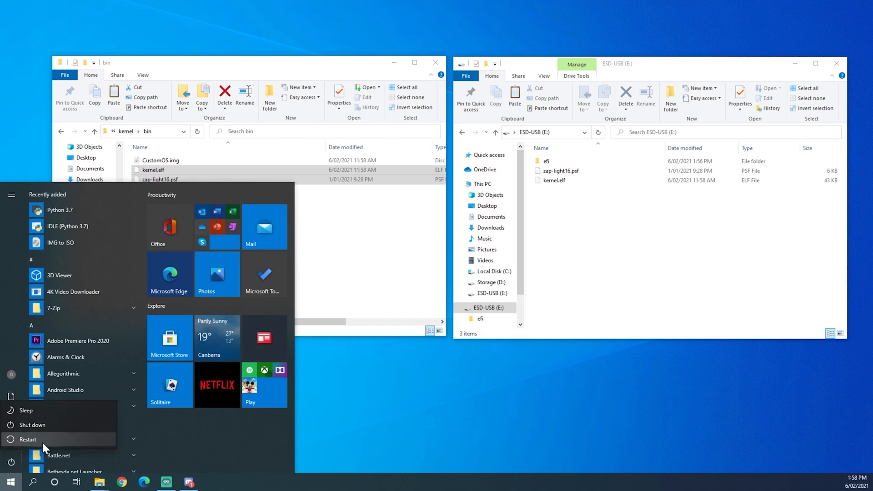
mouse_move(33, 425)
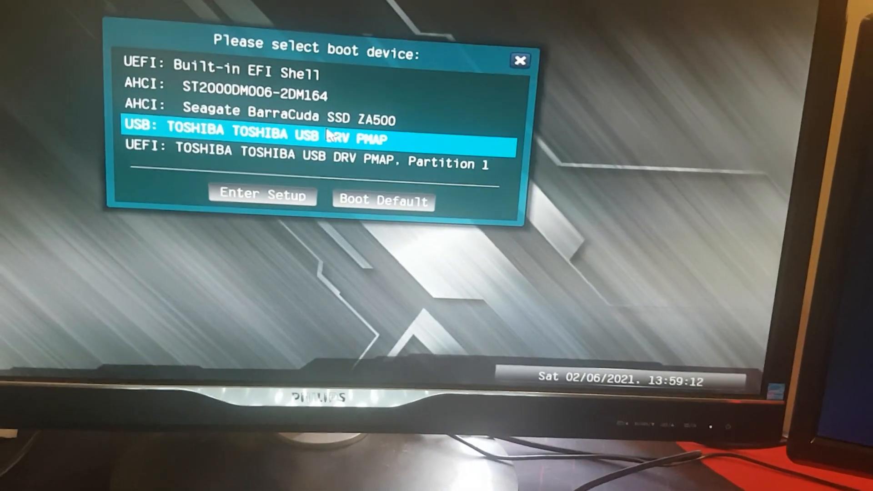
Highlight 'UEFI: TOSHIBA TOSHIBA USB DRV PMAP, Partition 1' in the boot device menu
key(Down)
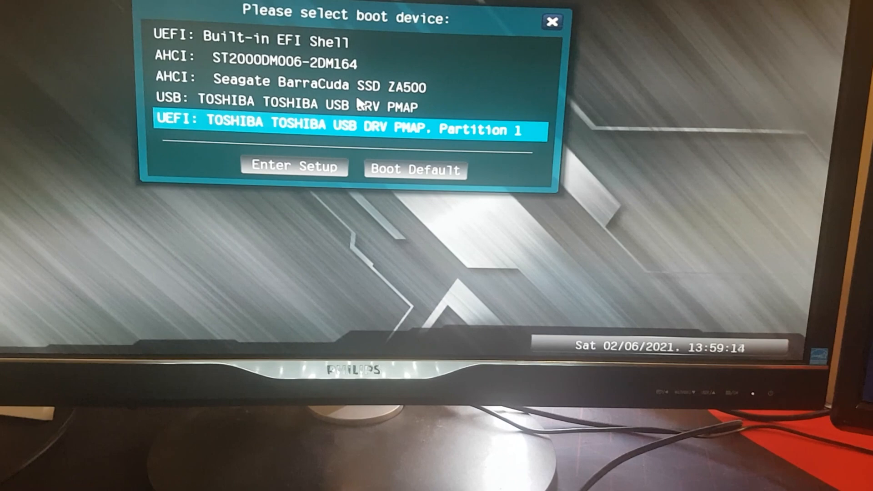